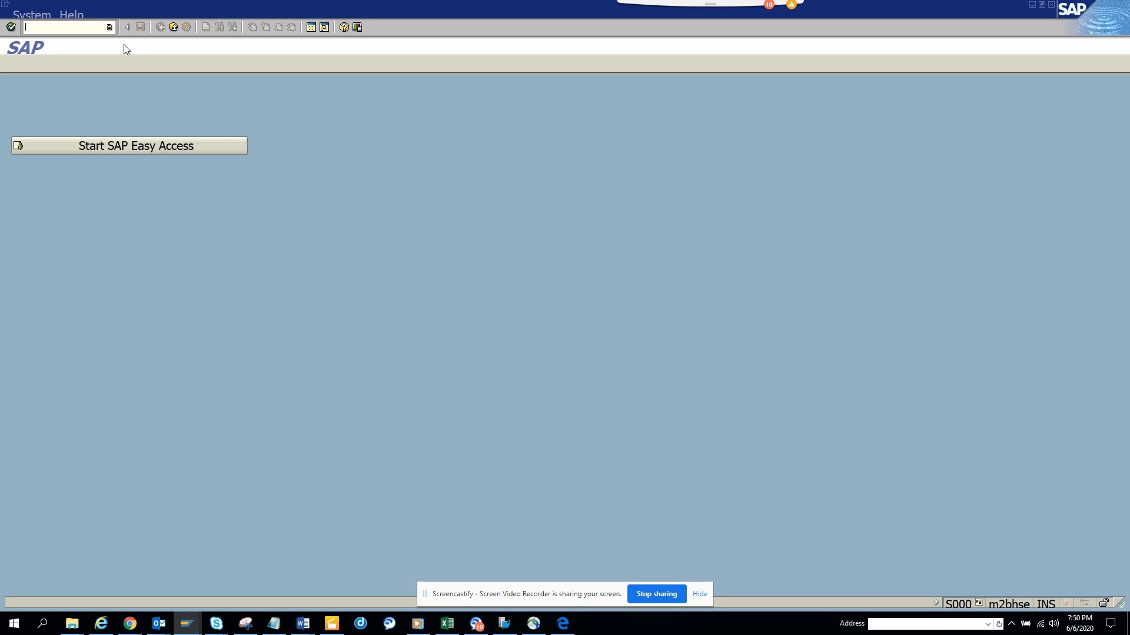
{"action": "mouse_move", "coordinate": [123, 45]}
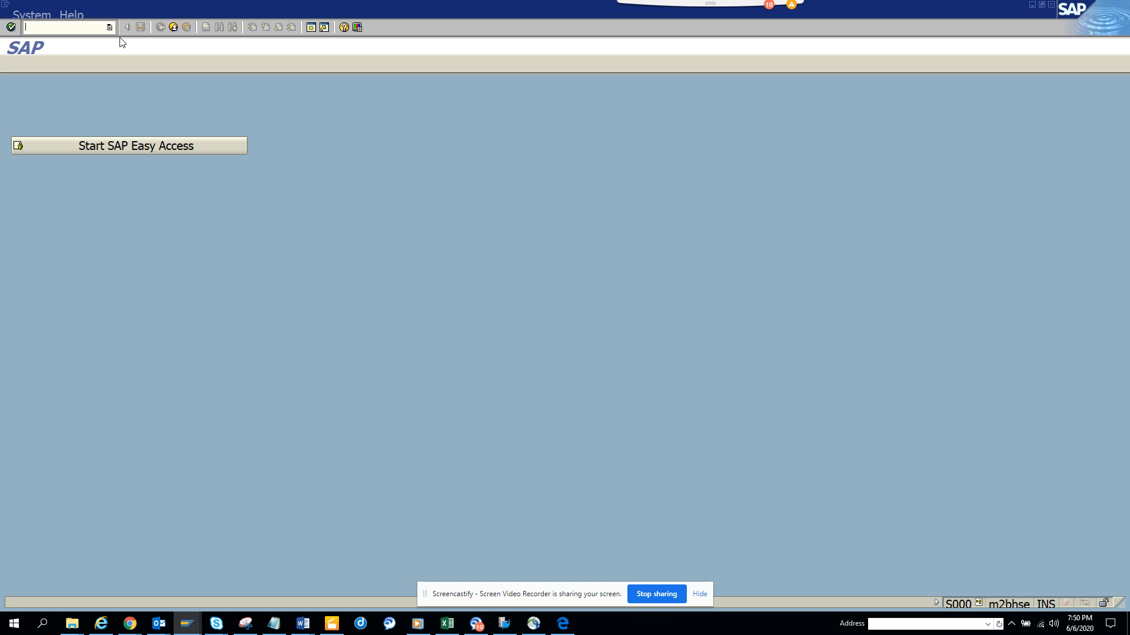
Rerun KA01 from the command-field history, landing in Edit G/L Account Centrally for 11001010
{"action": "left_click", "coordinate": [110, 29]}
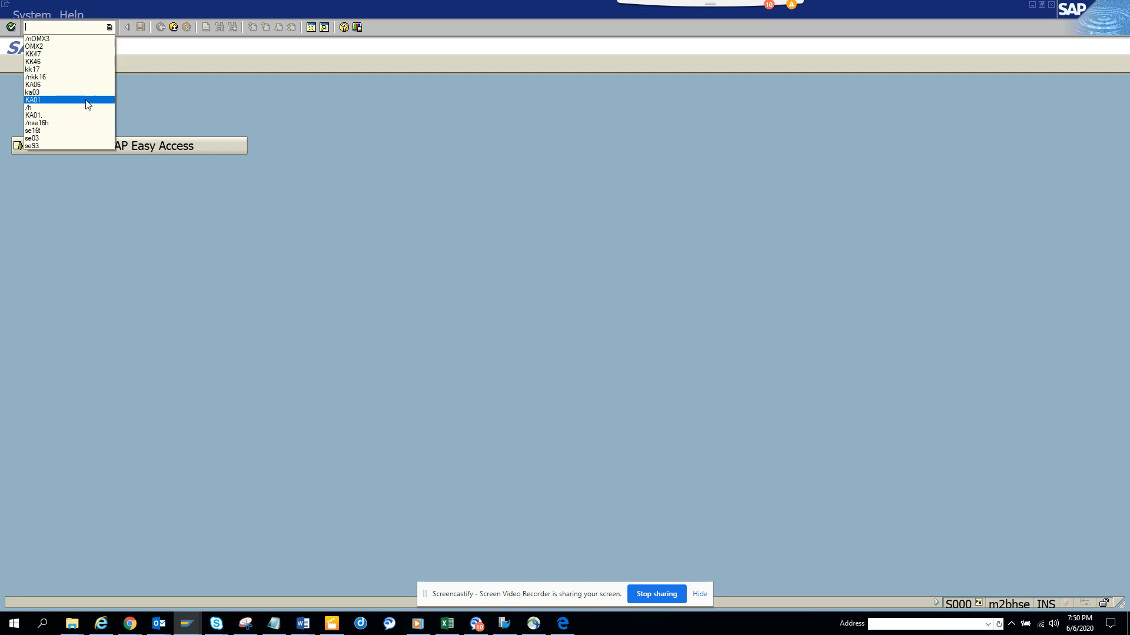
{"action": "left_click", "coordinate": [35, 101]}
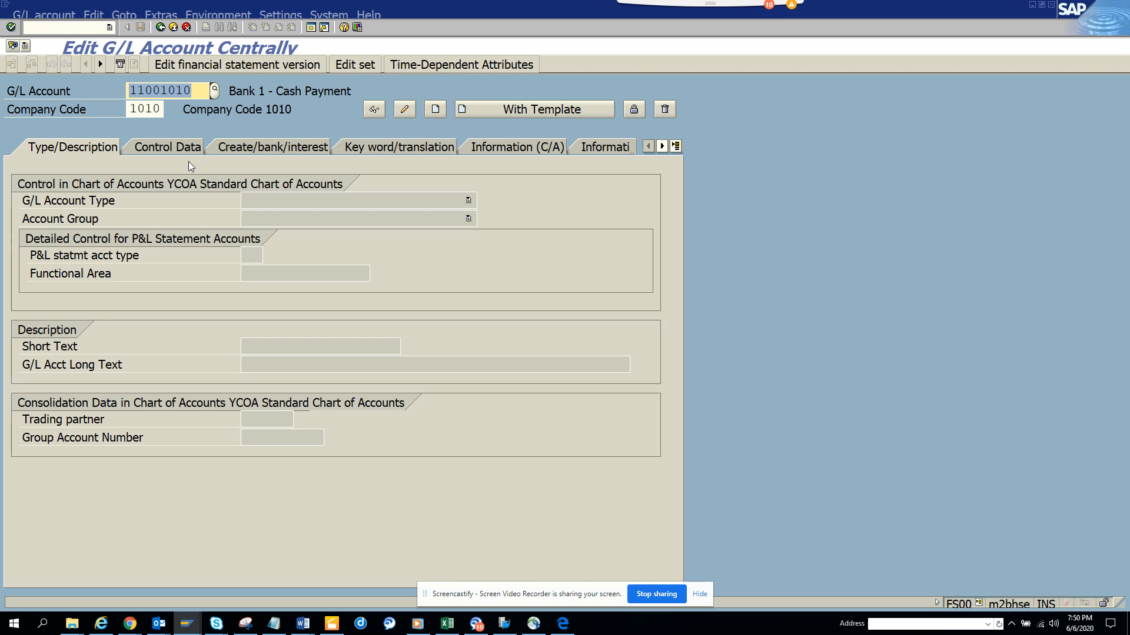
{"action": "left_click", "coordinate": [330, 14]}
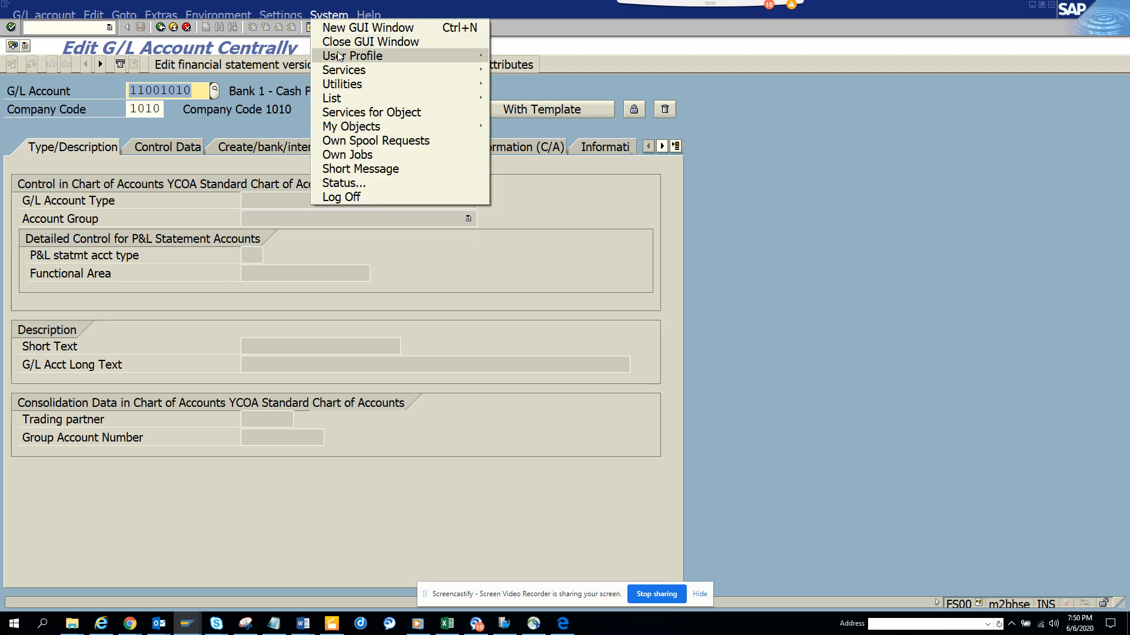
{"action": "left_click", "coordinate": [364, 182]}
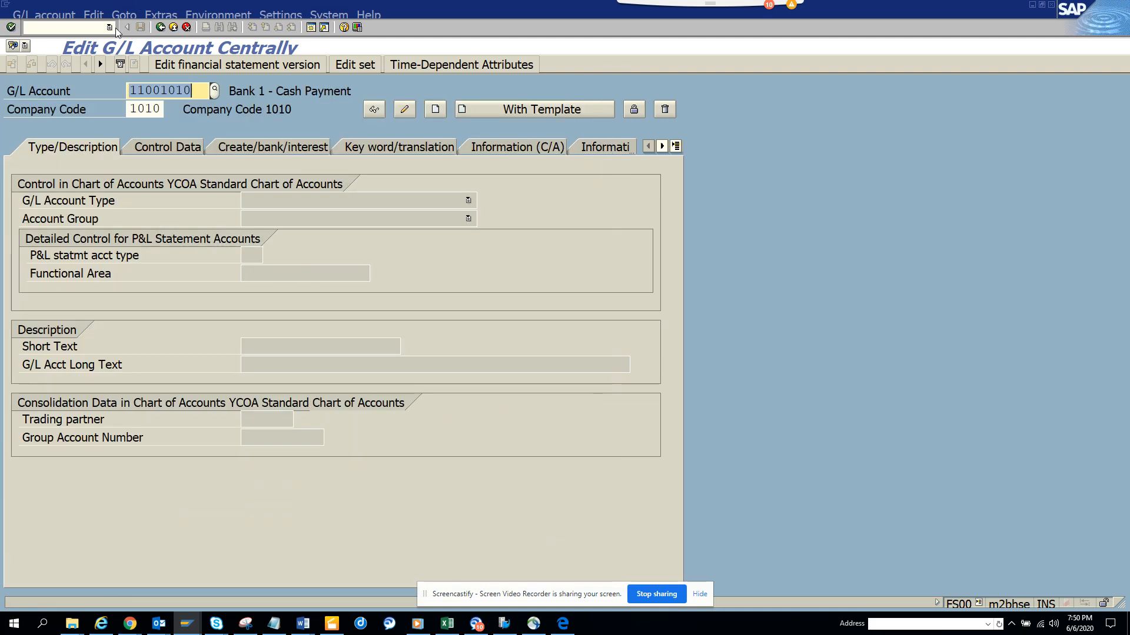
{"action": "type", "text": "KA01"}
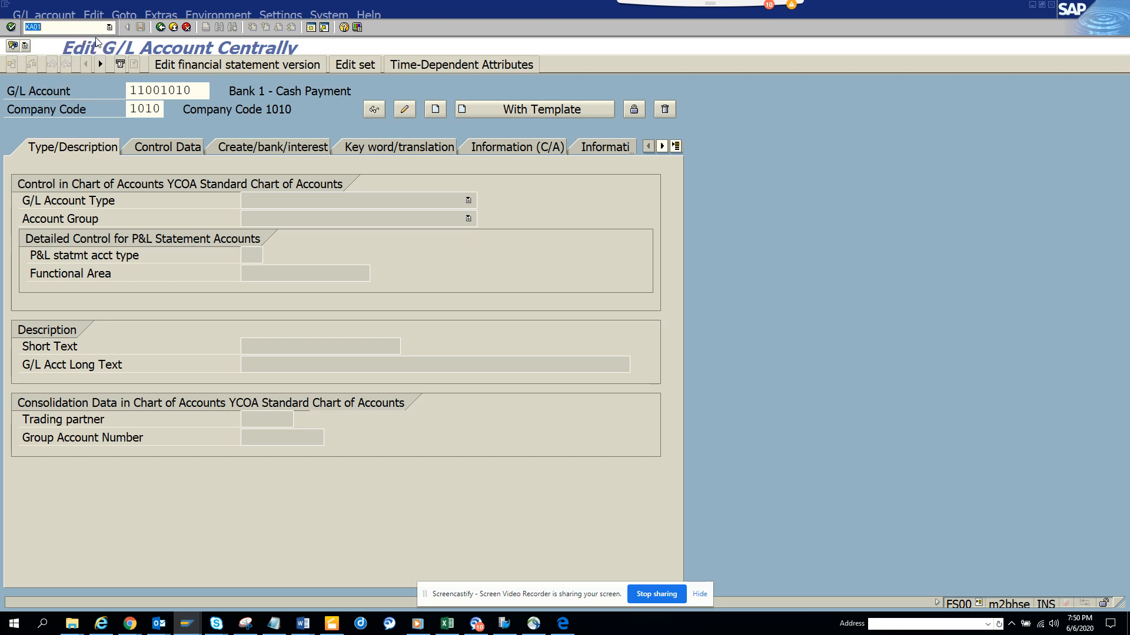
{"action": "type", "text": "KA02"}
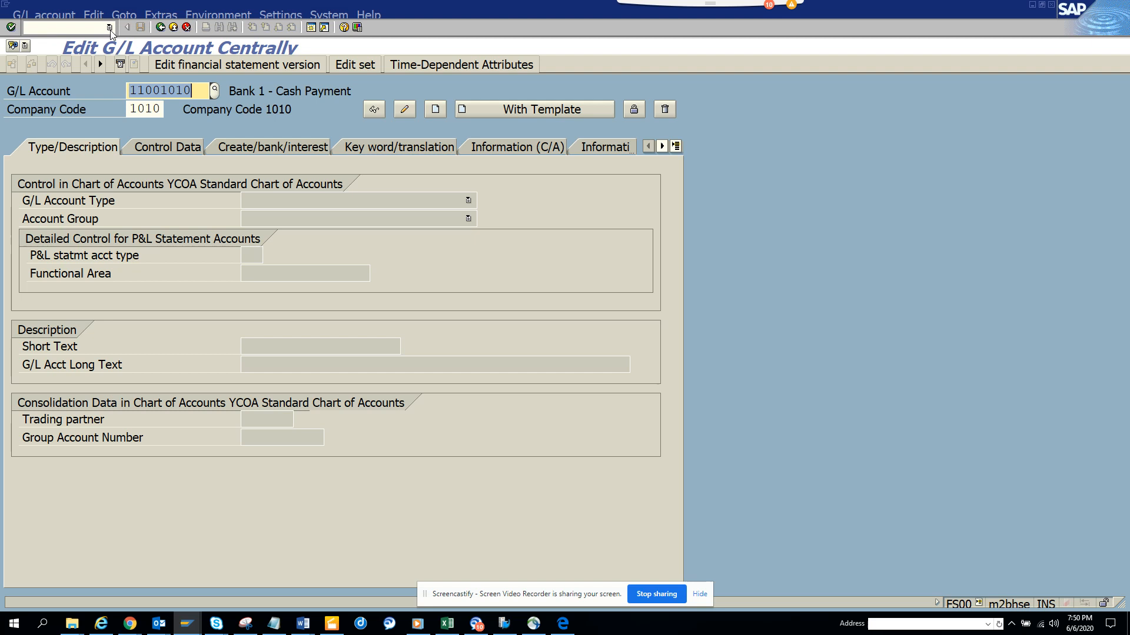
{"action": "left_click", "coordinate": [329, 14]}
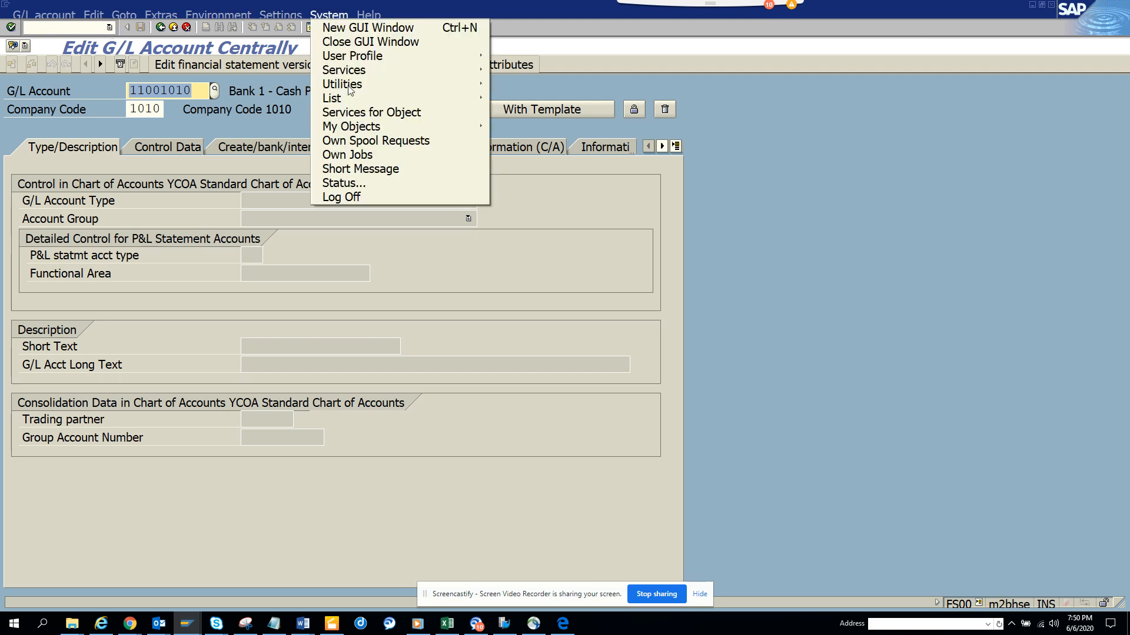
{"action": "left_click", "coordinate": [343, 182]}
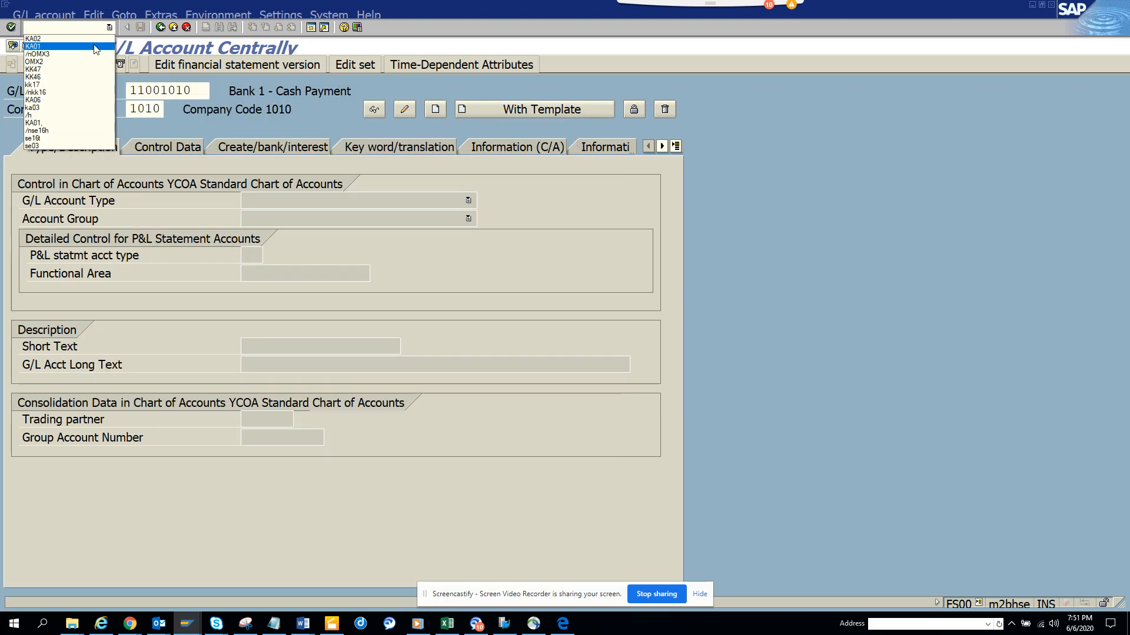
{"action": "left_click", "coordinate": [39, 34]}
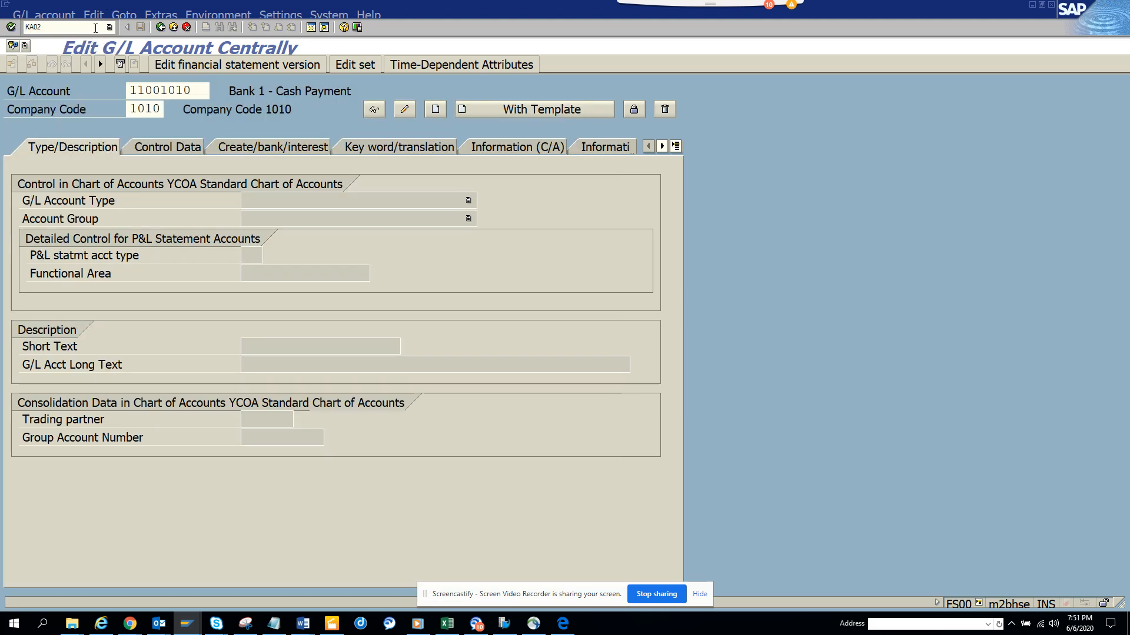
{"action": "left_click", "coordinate": [167, 91]}
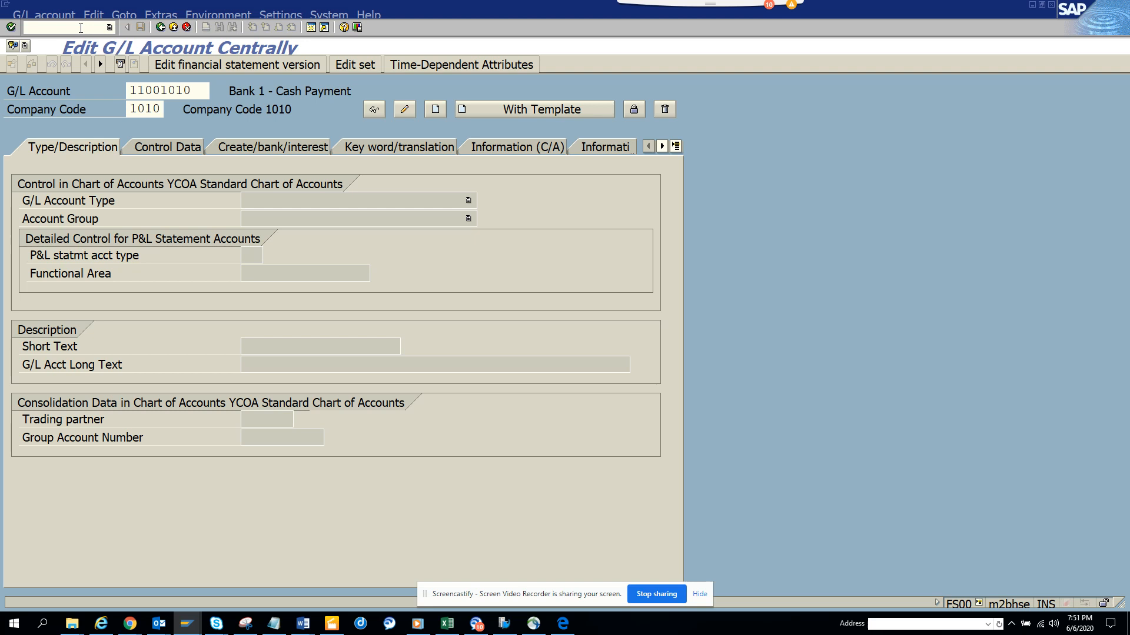
Run /nka03 to reach Display G/L Account Centrally, then bring up System > Status
{"action": "type", "text": "/nka03"}
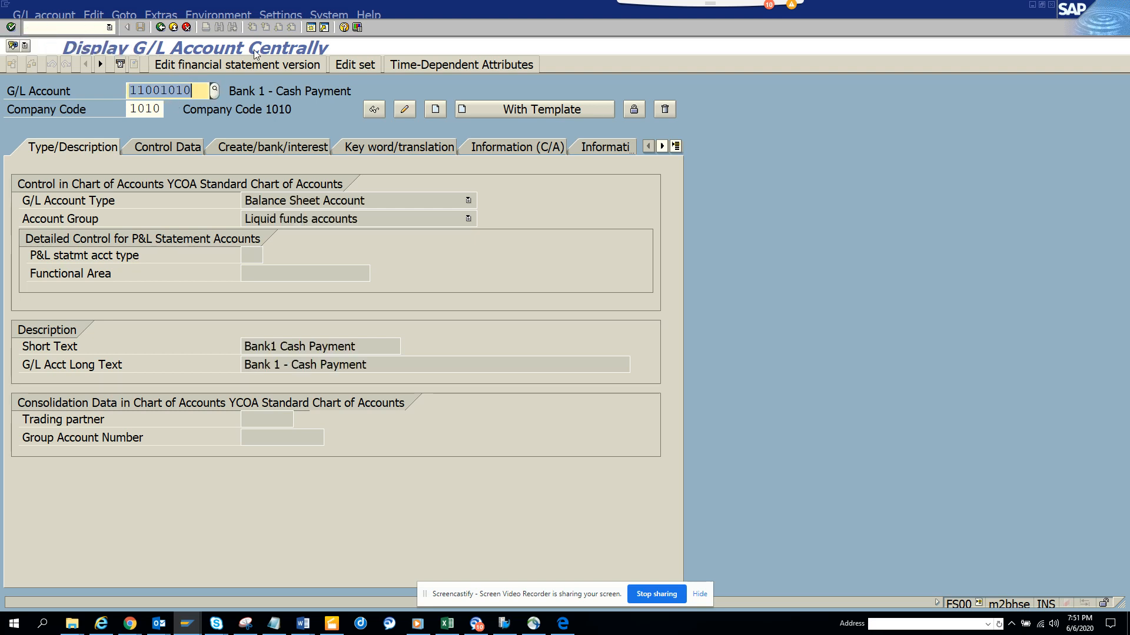
{"action": "left_click", "coordinate": [330, 17]}
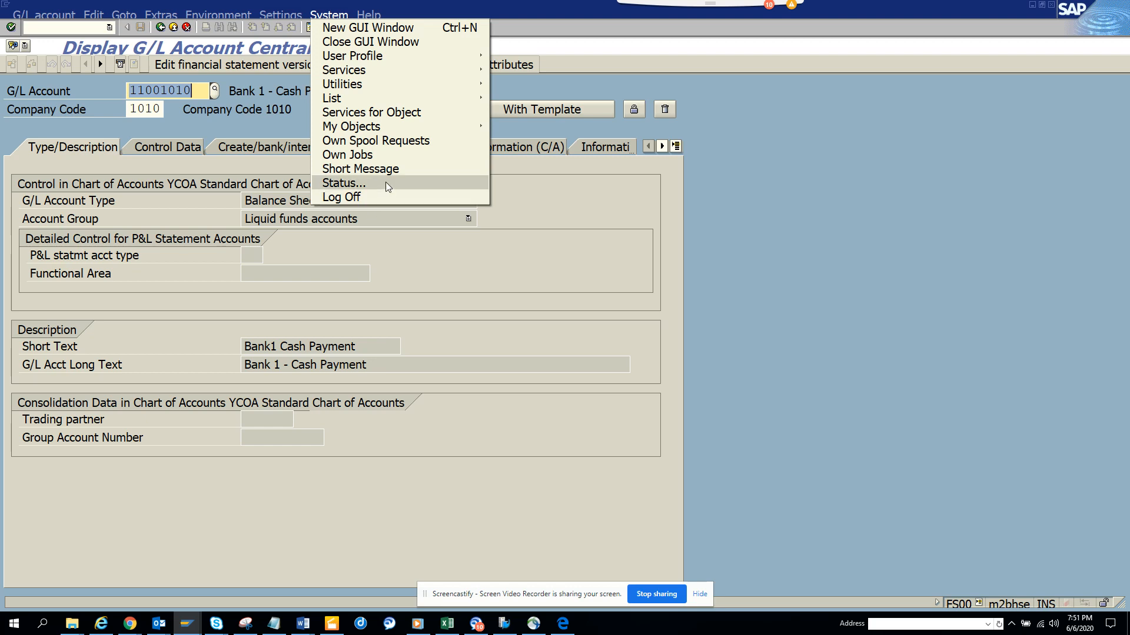
{"action": "left_click", "coordinate": [344, 182]}
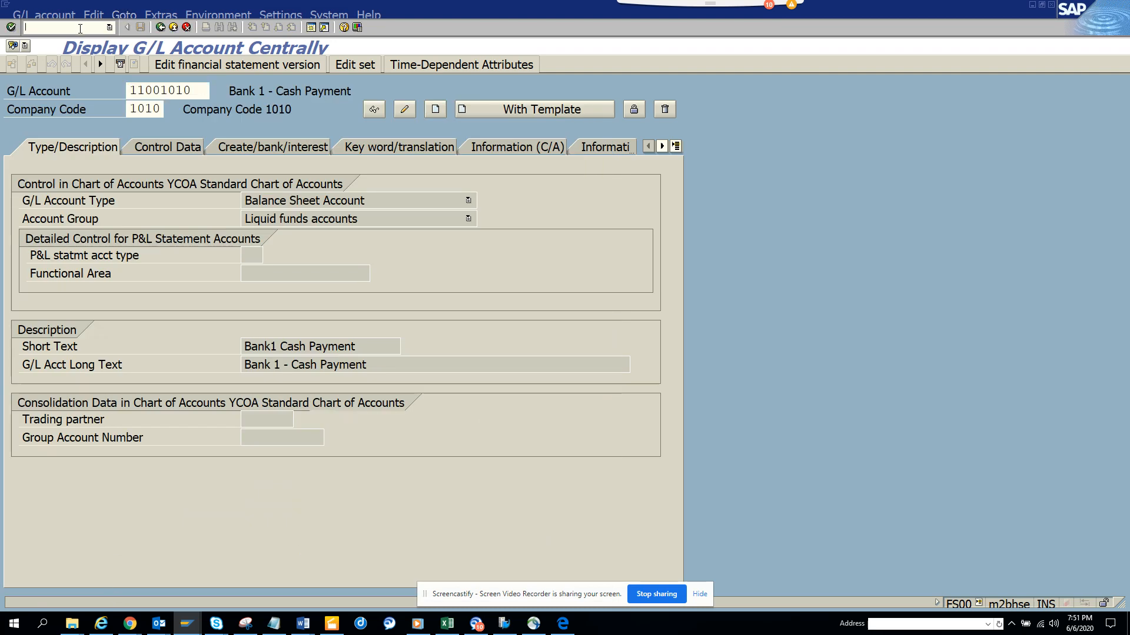
Run /nka06 and show the System Status dialog reporting transaction FS00
{"action": "type", "text": "/nka"}
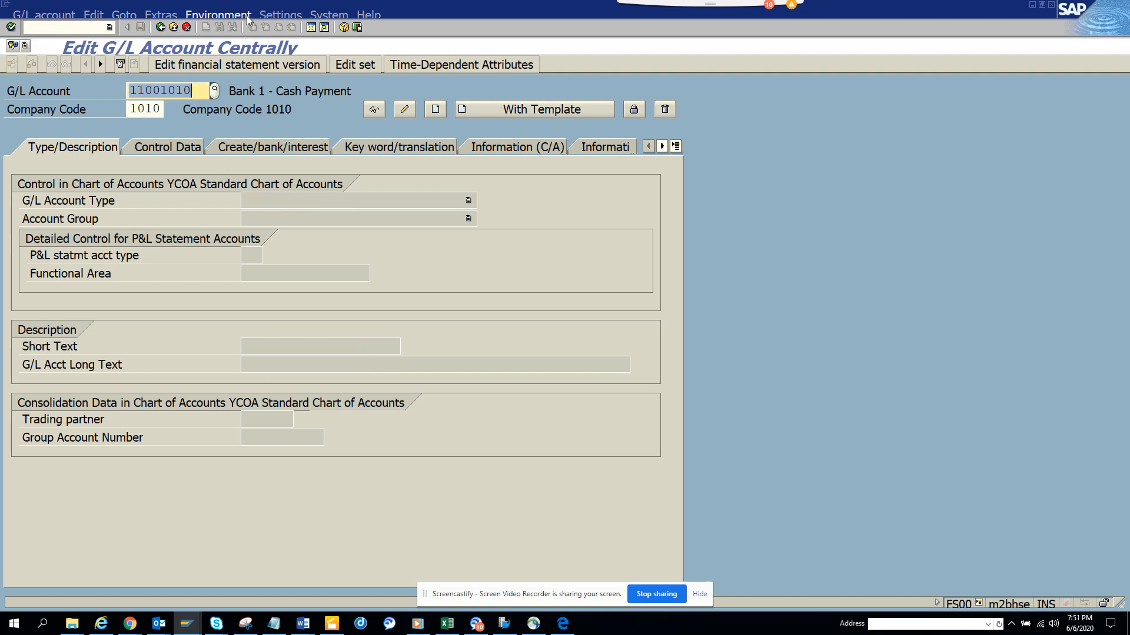
{"action": "left_click", "coordinate": [330, 14]}
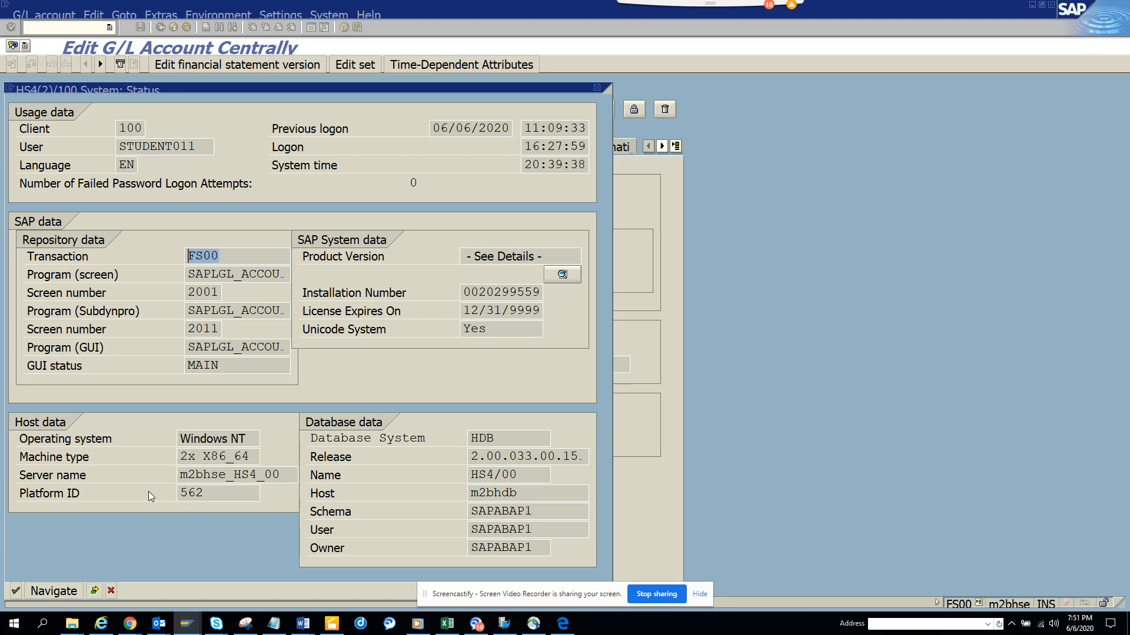
{"action": "mouse_move", "coordinate": [127, 497]}
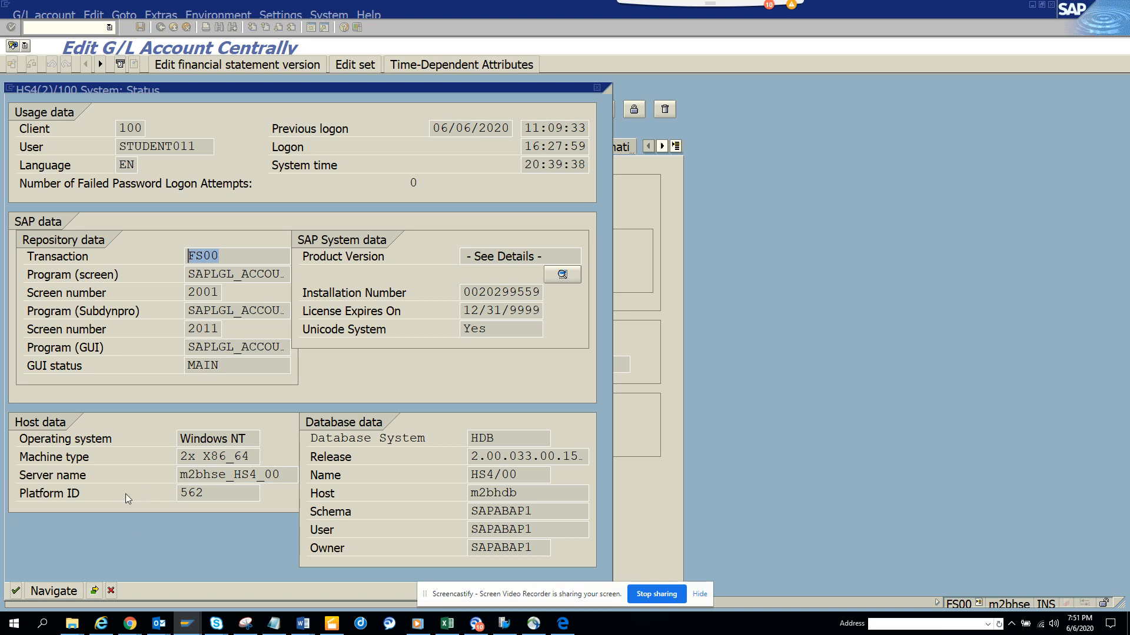